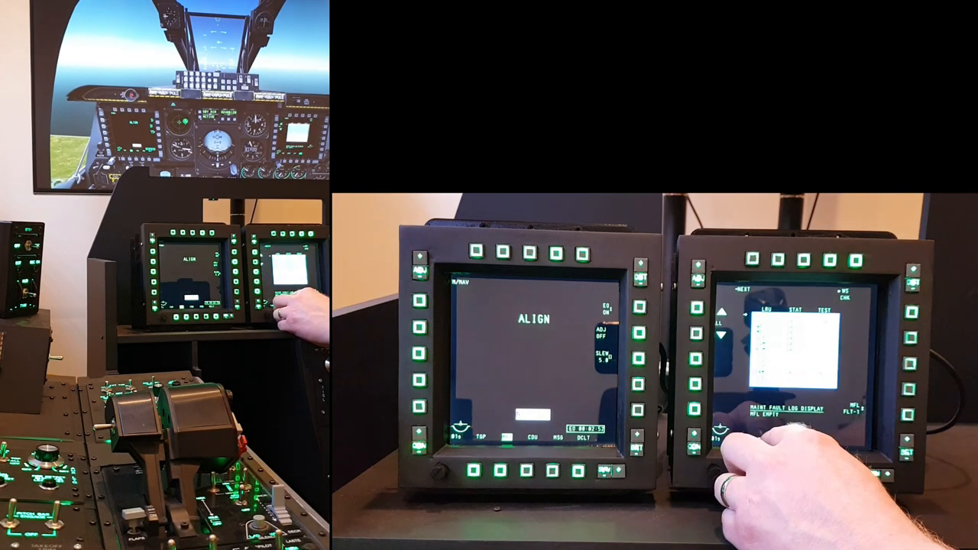
click(690, 438)
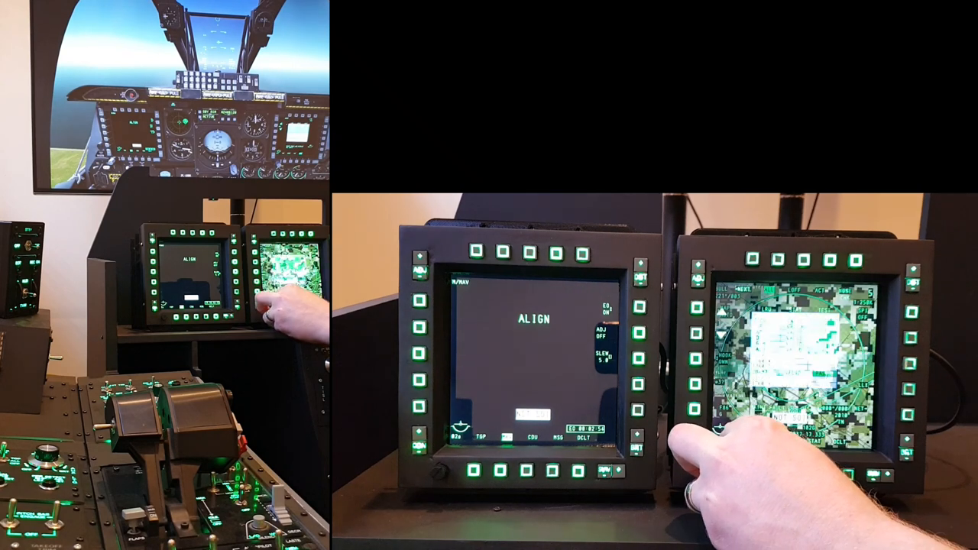